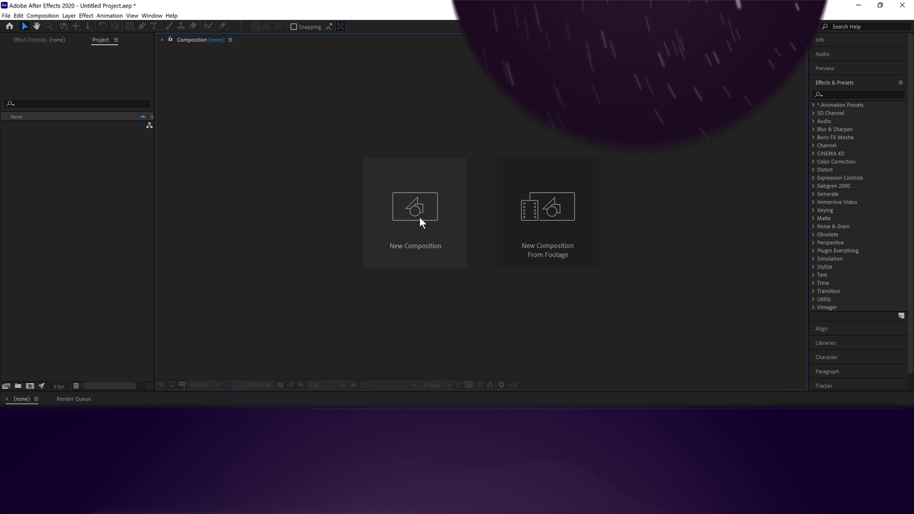
- Create Comp 1 at HDTV 1080 25 fps and add a full-frame white solid
left_click(414, 206)
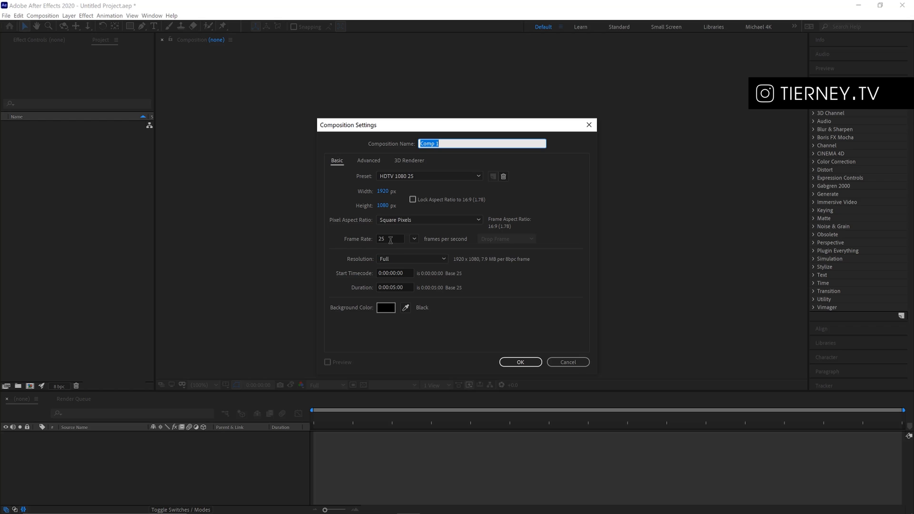
mouse_move(506, 329)
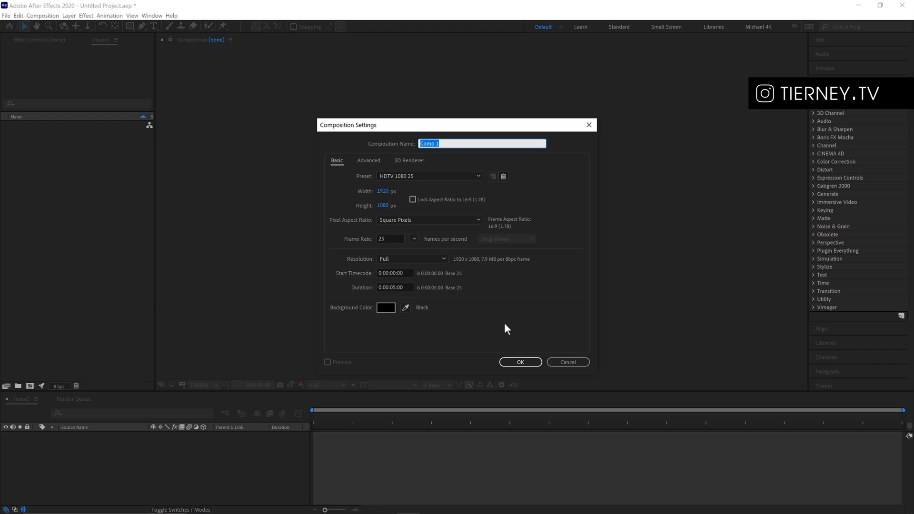
left_click(519, 361)
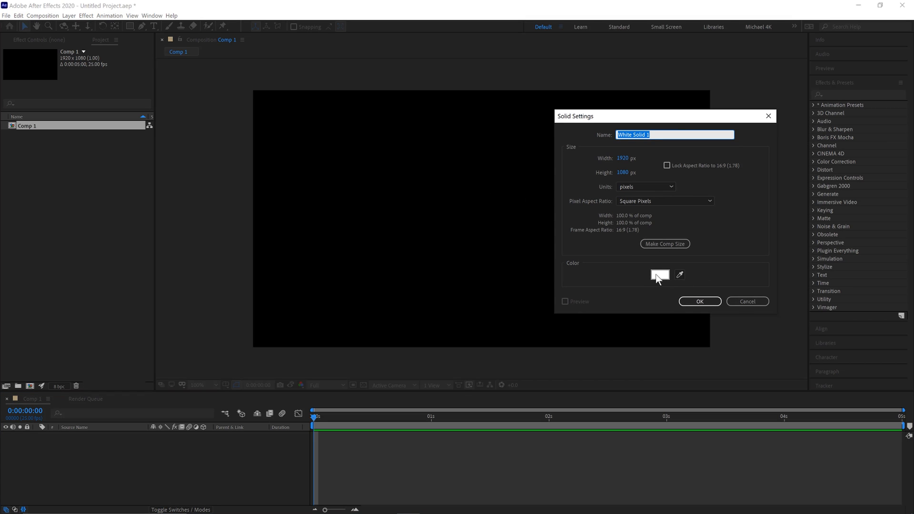
left_click(699, 302)
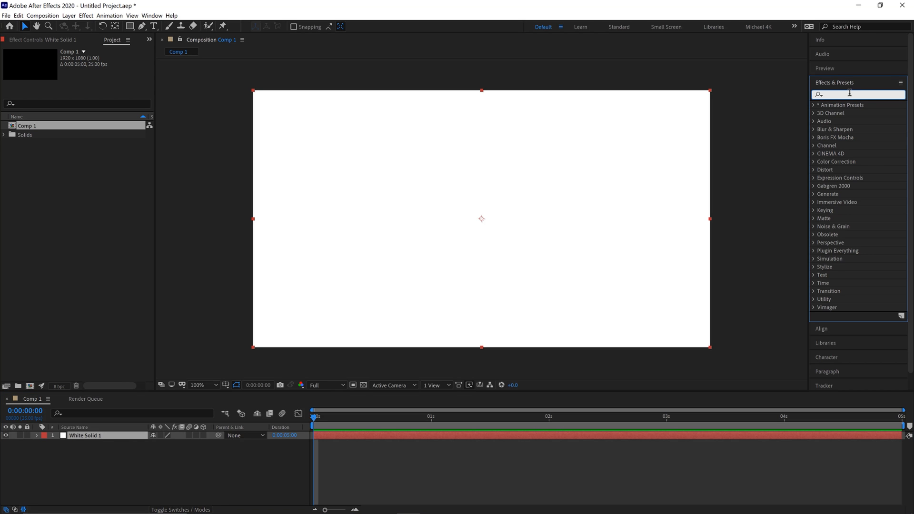
- Apply CC Star Burst to the solid and raise Scatter to 500
type("cc star")
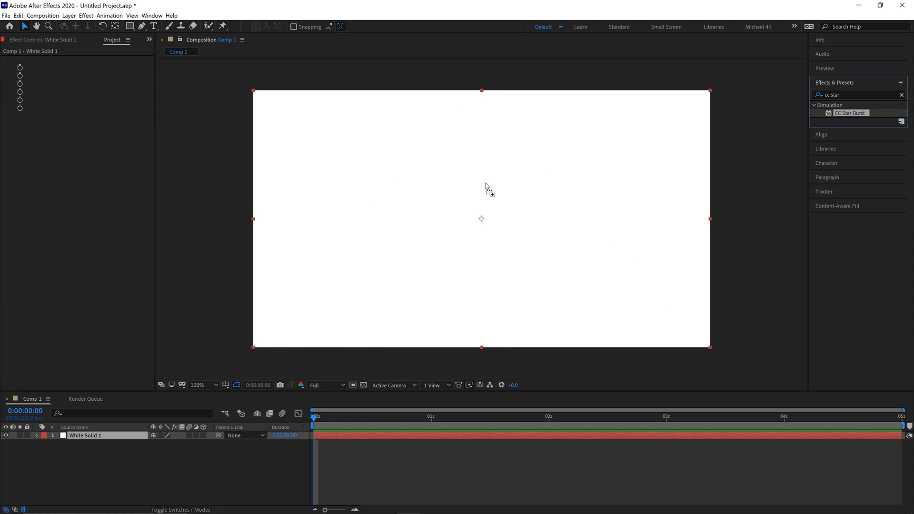
double_click(849, 112)
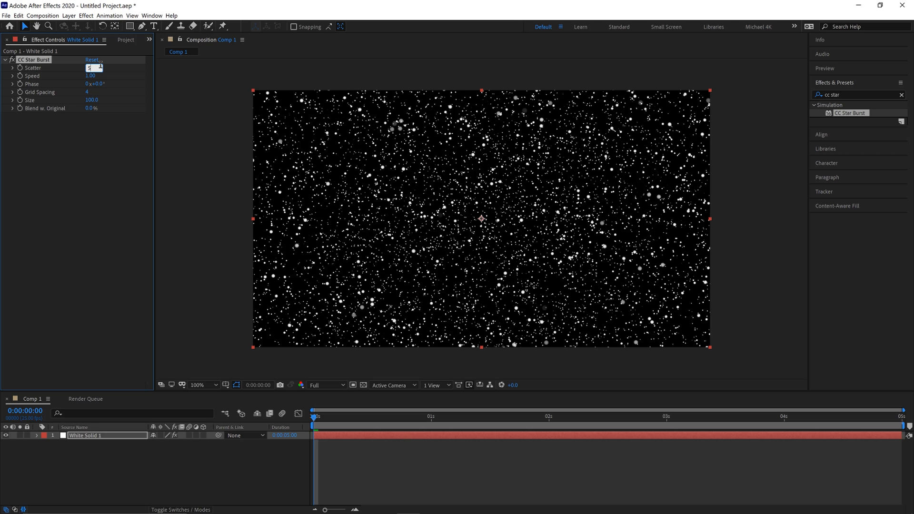
type("500.0")
left_click(859, 94)
type("echo")
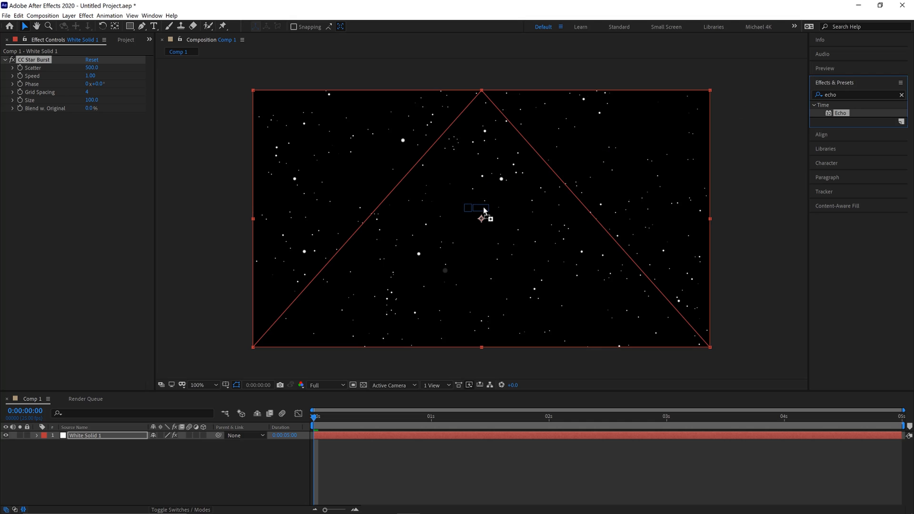
- Apply Echo to the star layer with Number Of Echoes set to 60
double_click(839, 112)
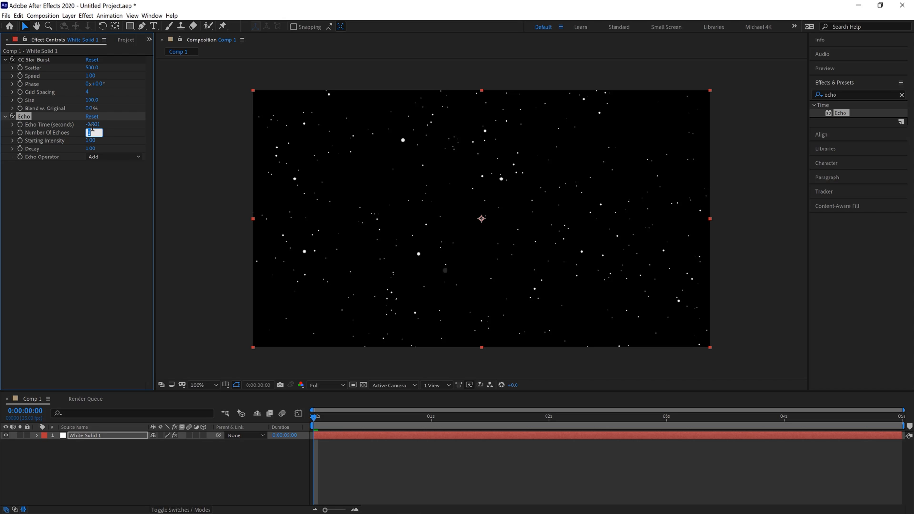
type("60")
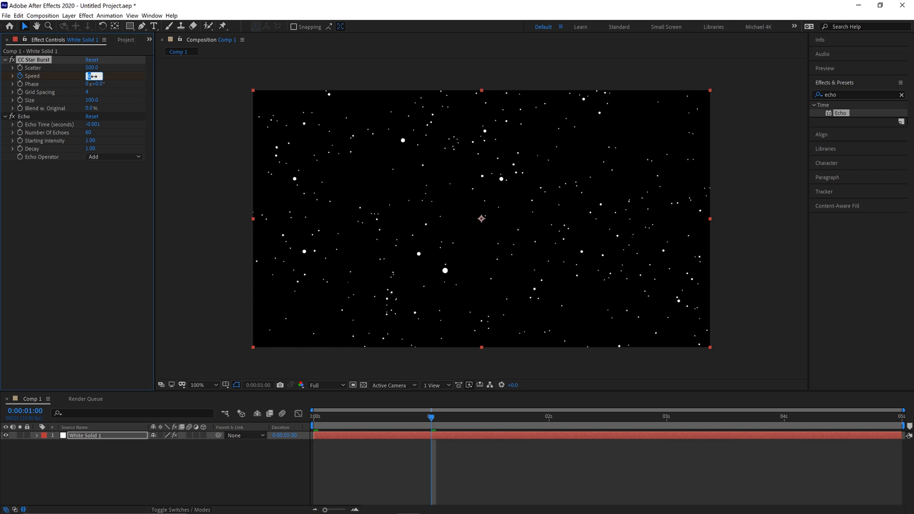
- Keyframe Speed to 5.00 at 1s and 0.00 at the last frame
type("5.00")
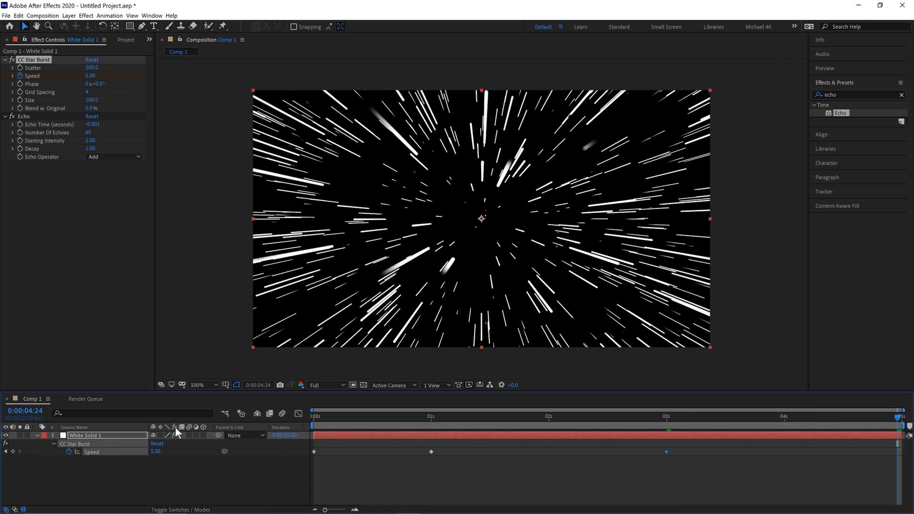
double_click(158, 452)
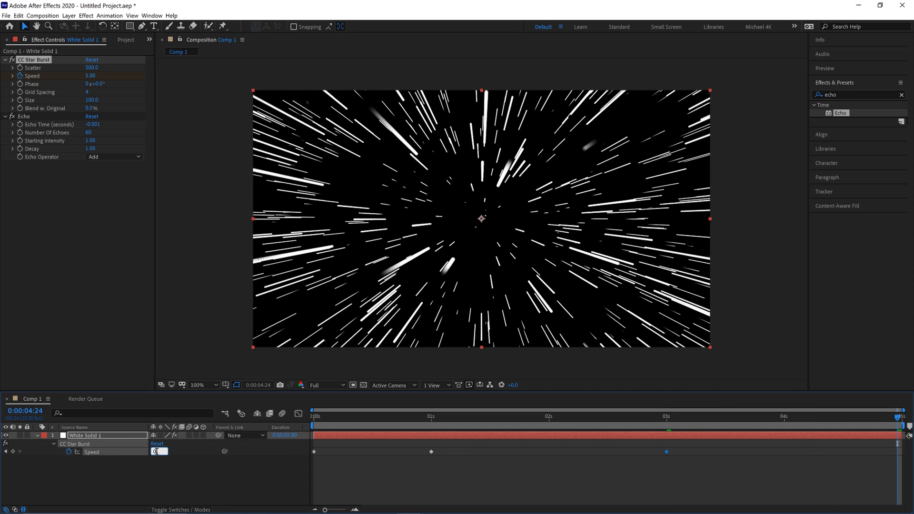
type("0.00")
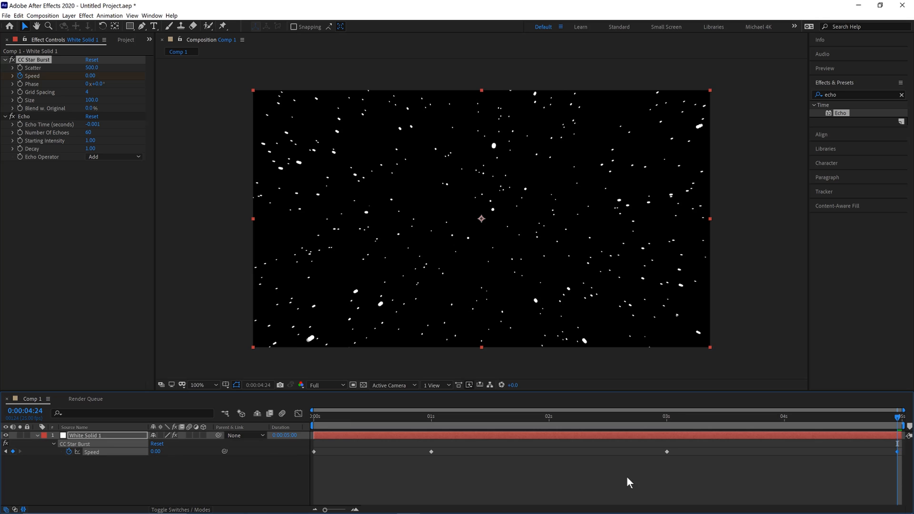
left_click(666, 451)
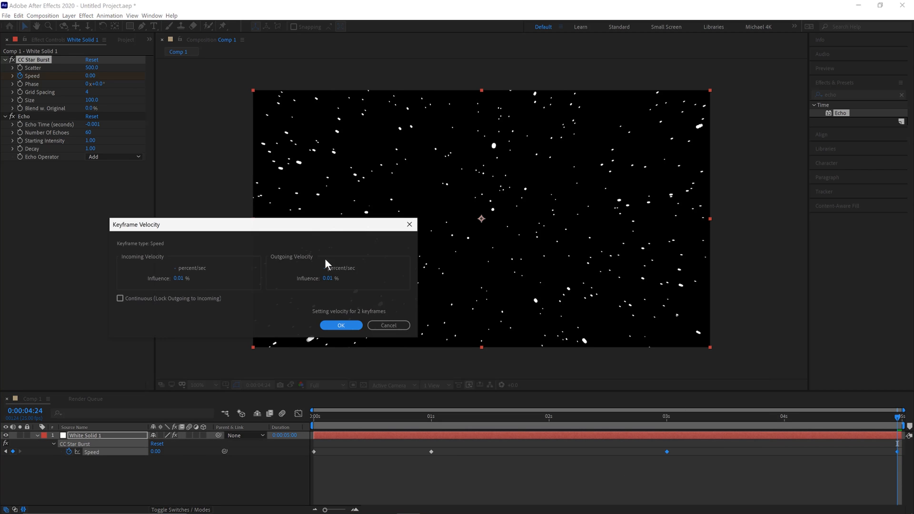
- Ease the Speed keyframes with 80% incoming, 20% outgoing influence and apply Glow
type("80")
type("20")
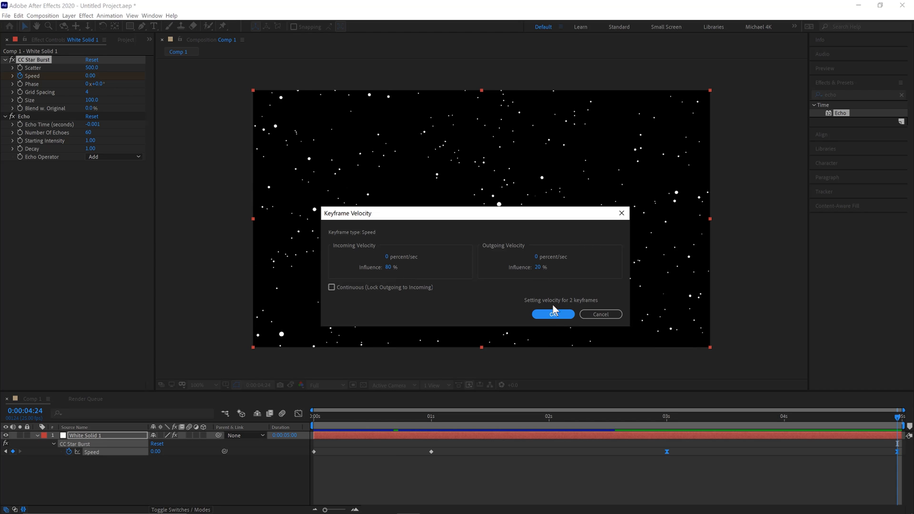
left_click(551, 314)
type("glow")
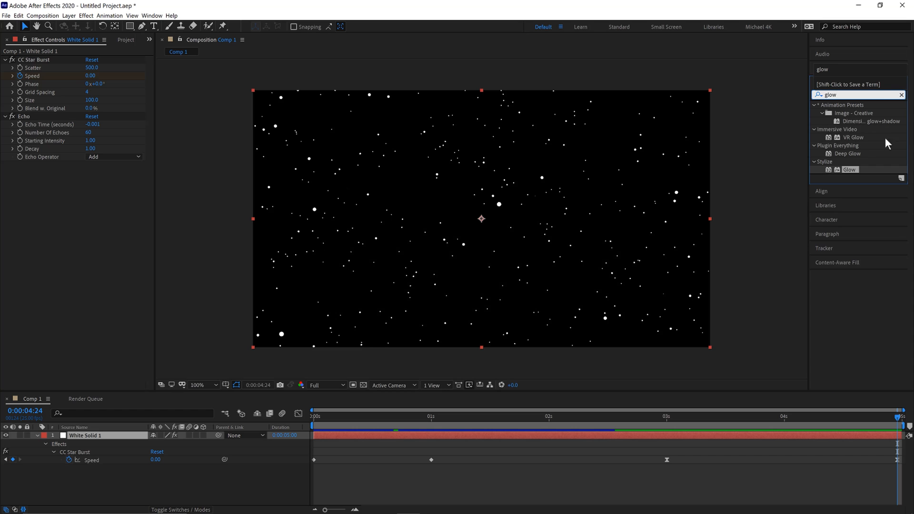
double_click(849, 169)
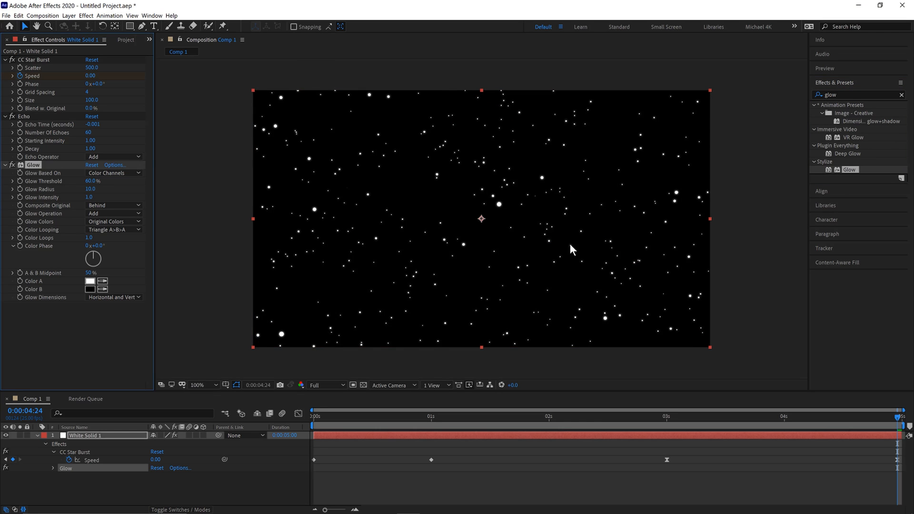